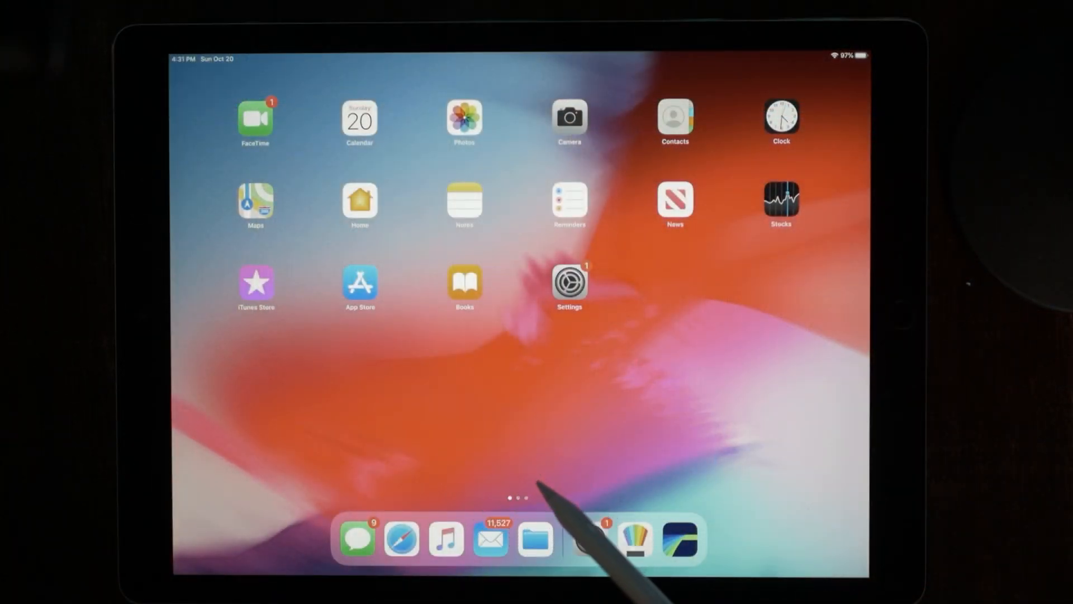
Launch Safari from the Dock and load dafont.com via the Frequently Visited shortcut, scrolling its homepage
{"action": "left_click", "coordinate": [400, 539]}
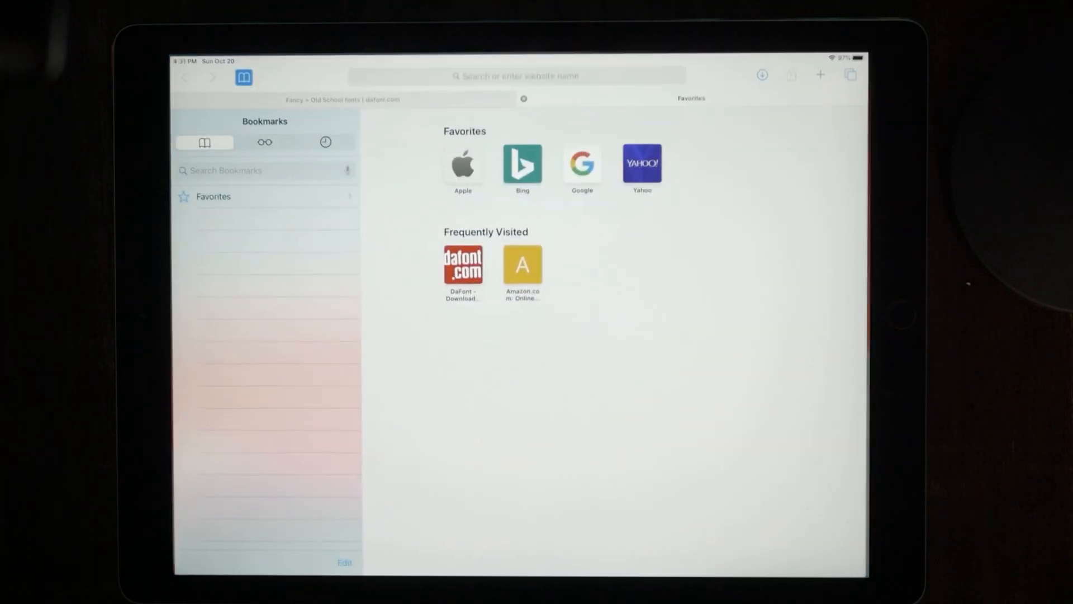
{"action": "left_click", "coordinate": [516, 74]}
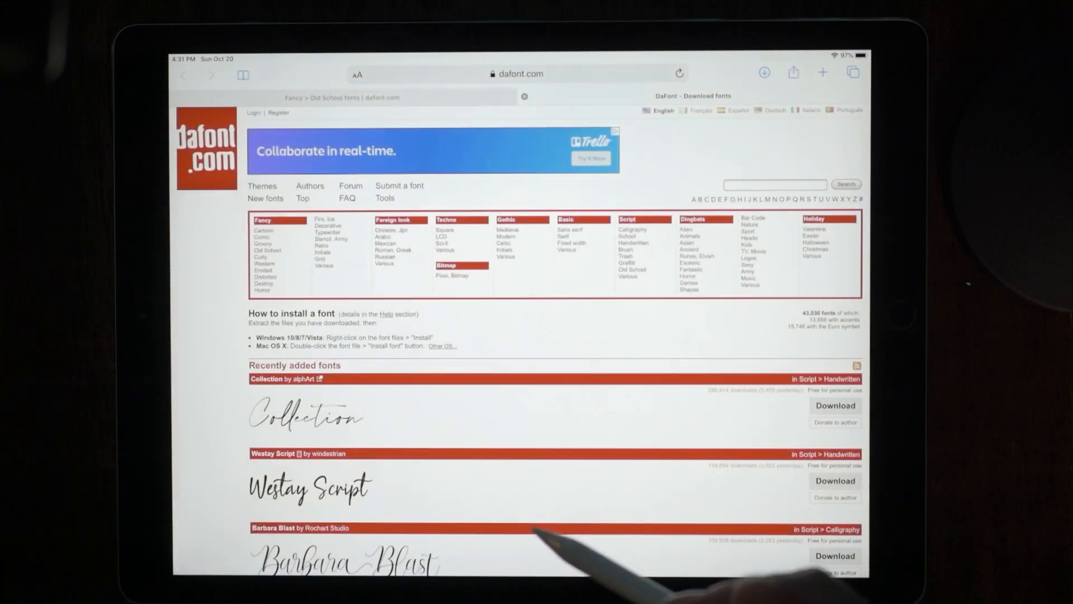
{"action": "mouse_move", "coordinate": [561, 493]}
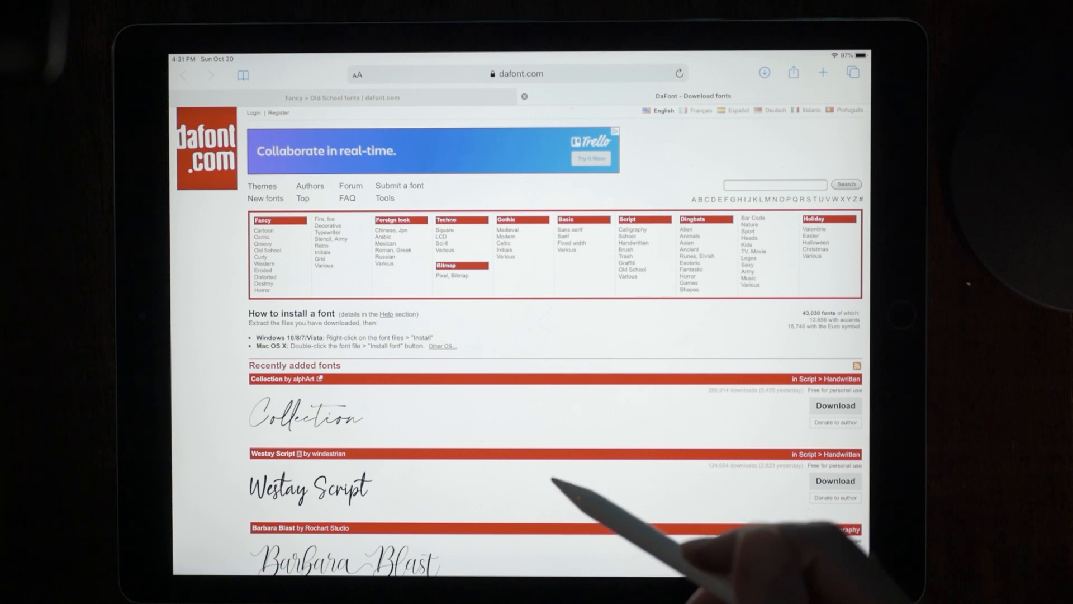
{"action": "scroll", "scroll_direction": "down", "scroll_amount": 3}
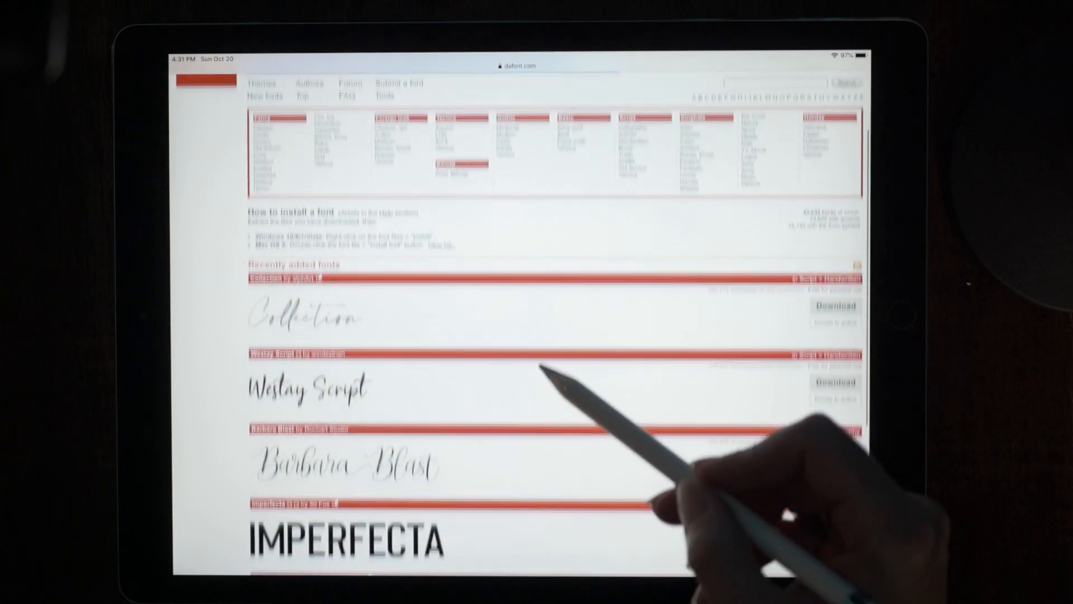
{"action": "scroll", "scroll_direction": "down", "scroll_amount": 3}
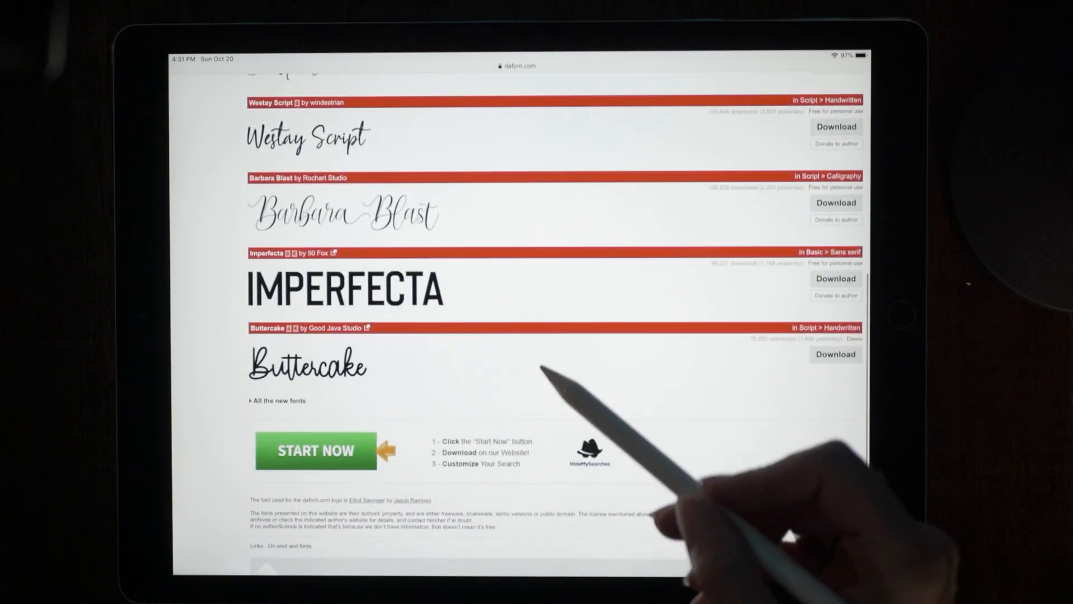
{"action": "scroll", "scroll_direction": "up", "scroll_amount": 3}
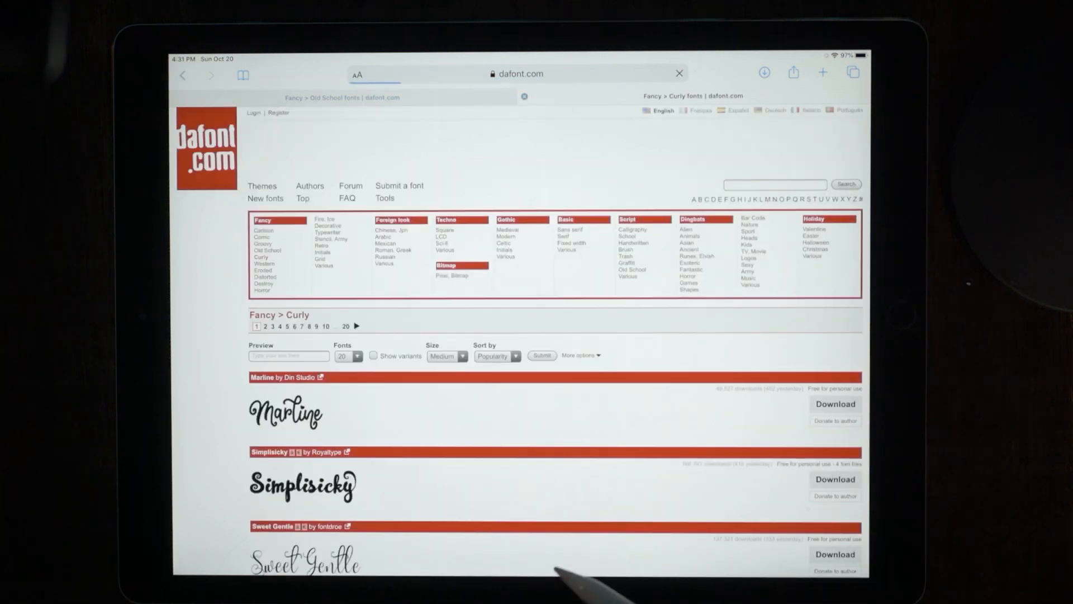
Scroll the Fancy > Curly listing down until the Spinnenkop font is visible
{"action": "scroll", "scroll_direction": "down", "scroll_amount": 3}
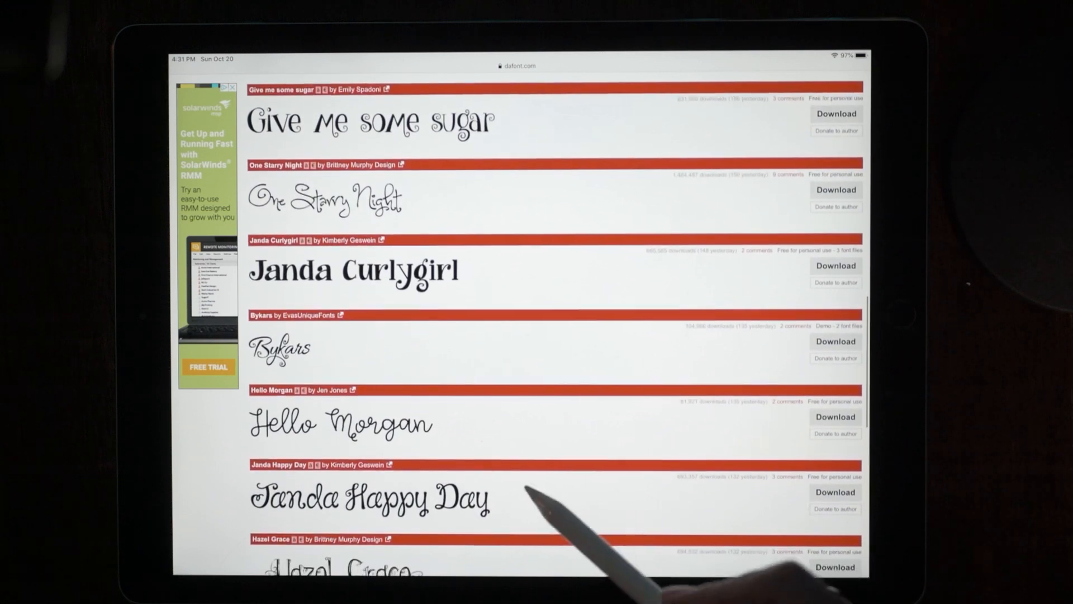
{"action": "scroll", "scroll_direction": "down", "scroll_amount": 3}
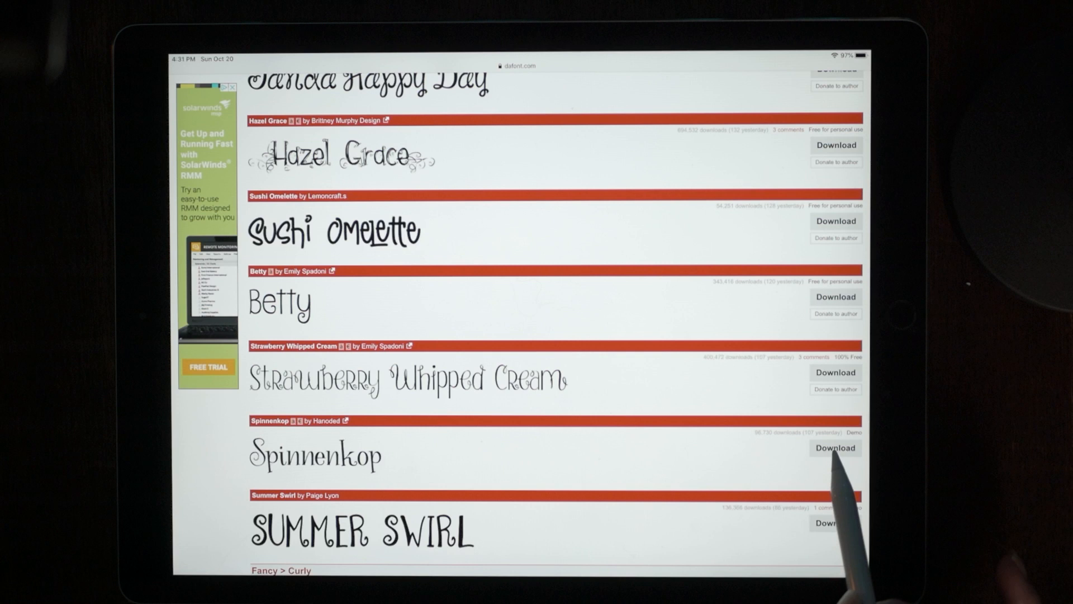
Download spinnenkop.zip, confirming the prompt, and return to the Home Screen
{"action": "left_click", "coordinate": [834, 447]}
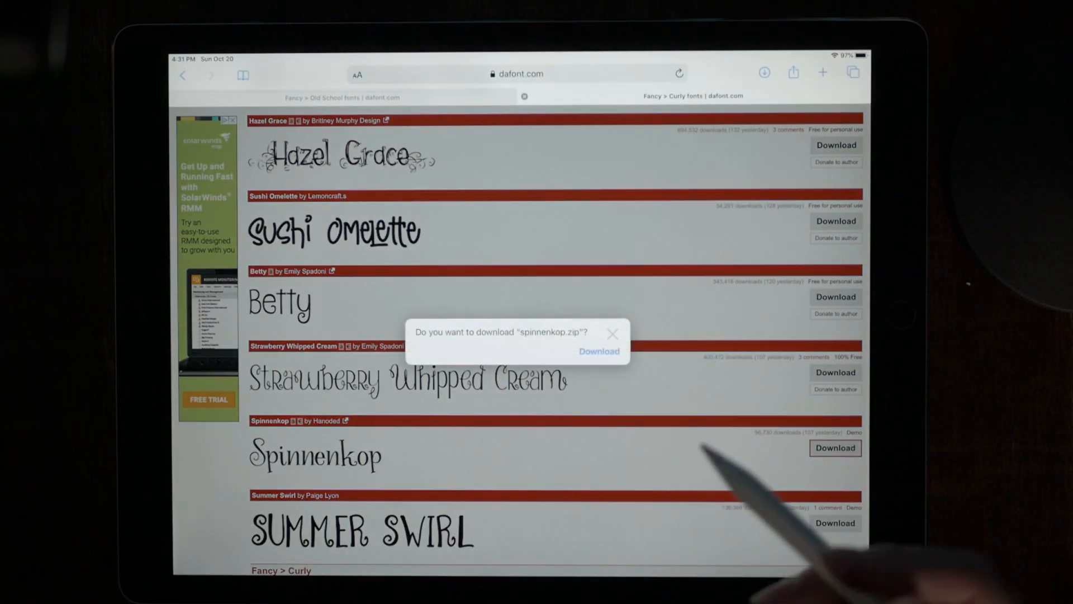
{"action": "mouse_move", "coordinate": [752, 493]}
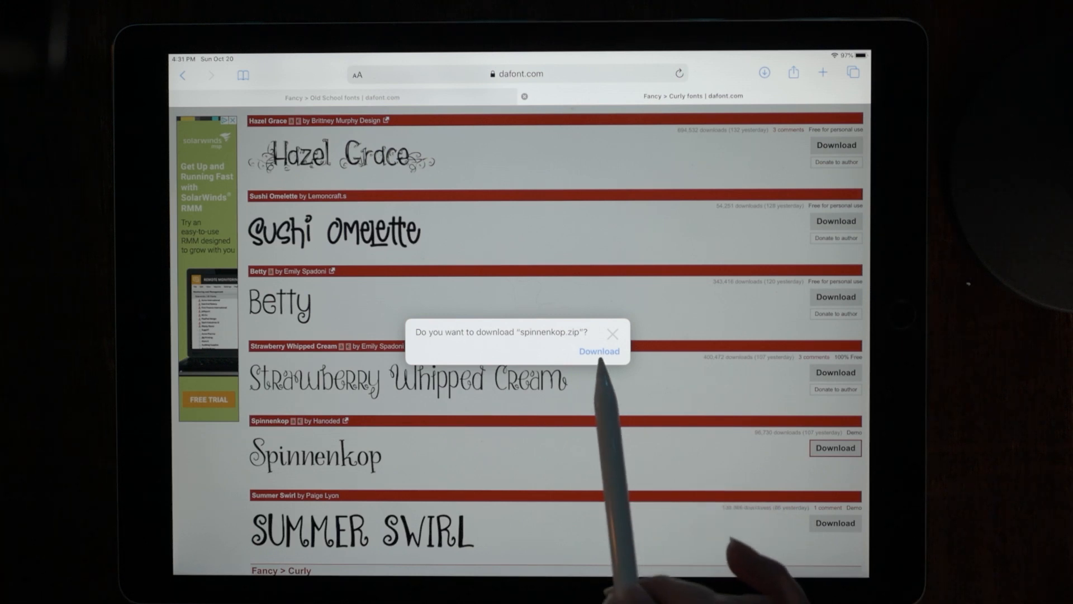
{"action": "left_click", "coordinate": [598, 350]}
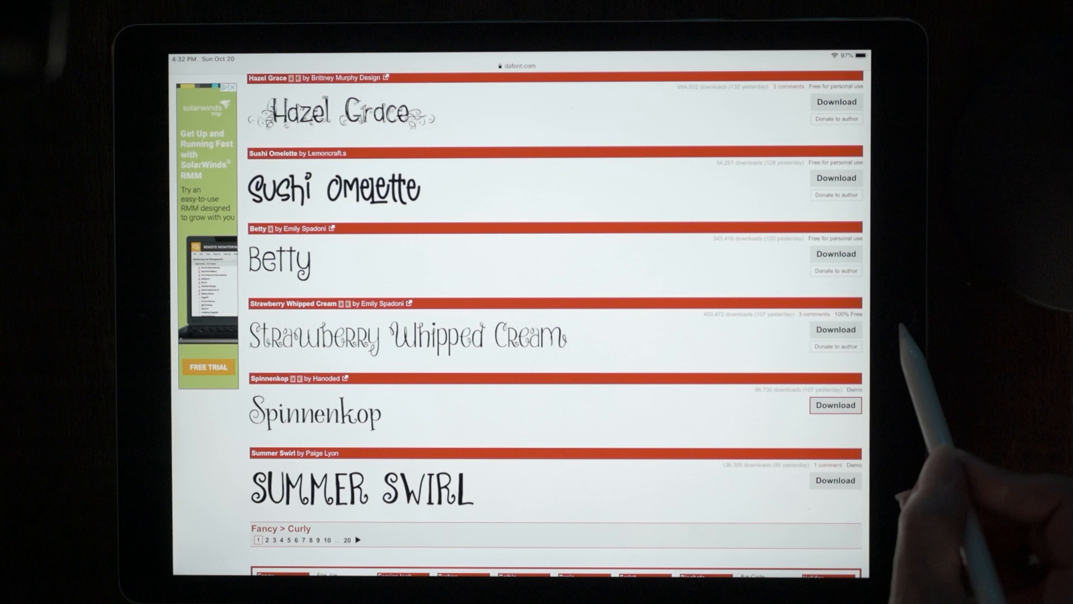
{"action": "key", "text": "home"}
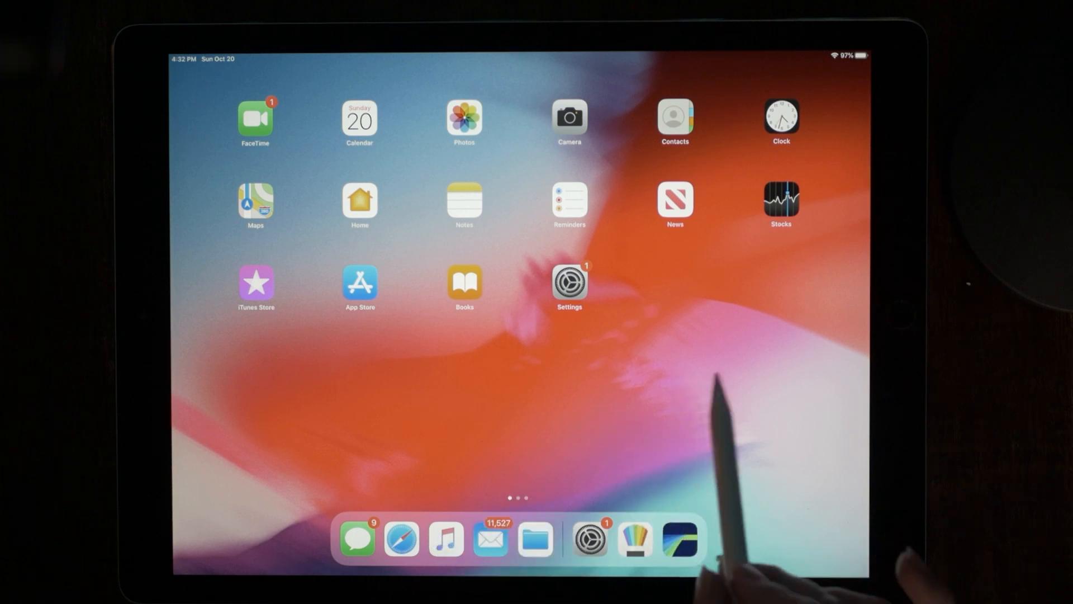
Launch the Files app from the Dock to reach Downloads and the spinnenkop folder
{"action": "scroll", "scroll_direction": "left", "scroll_amount": 3}
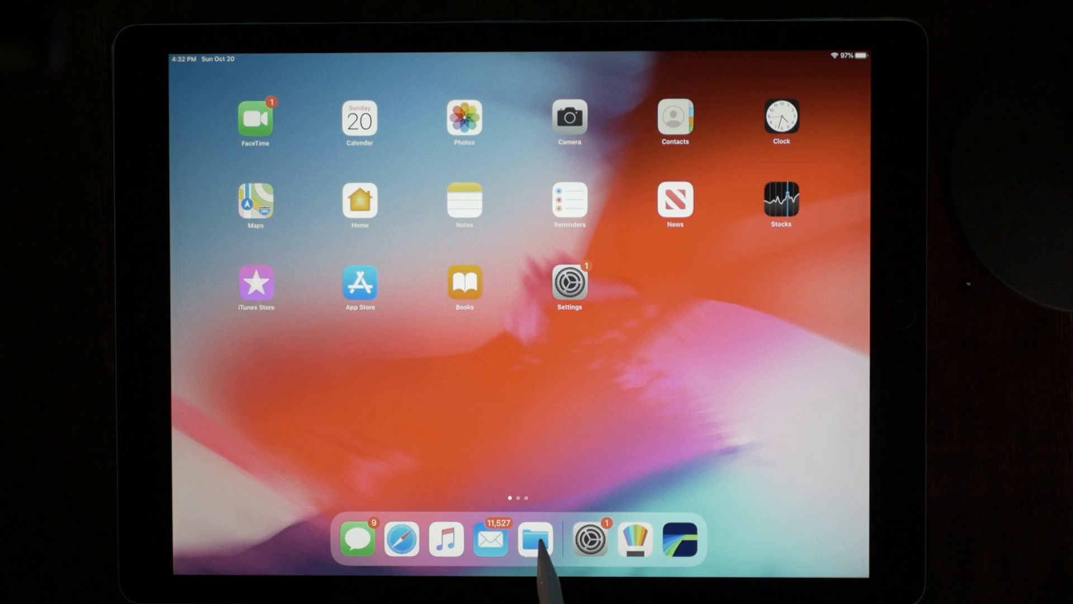
{"action": "left_click", "coordinate": [535, 538]}
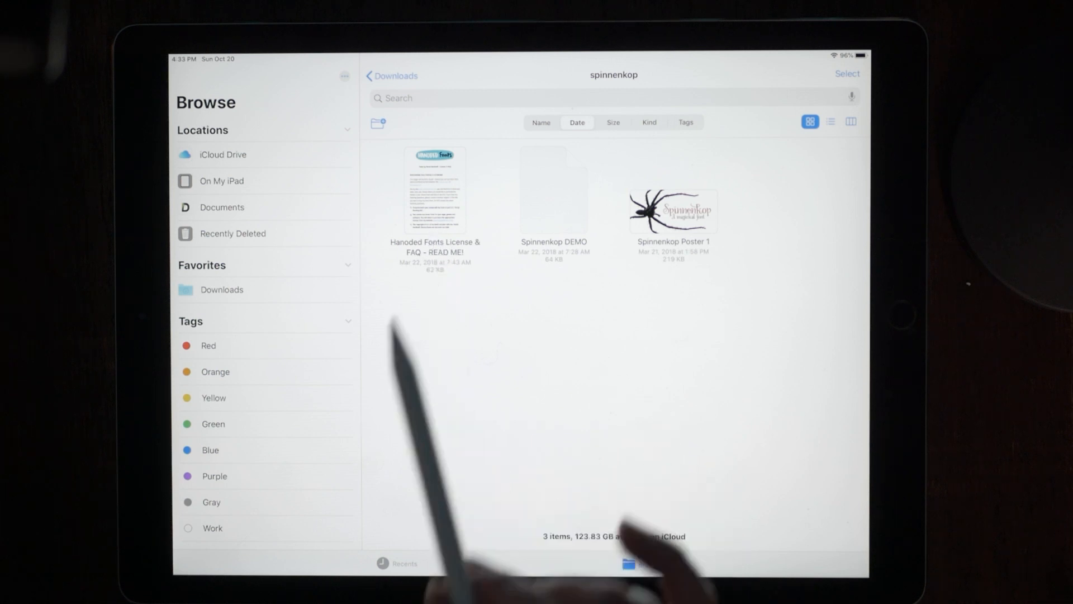
{"action": "mouse_move", "coordinate": [555, 274]}
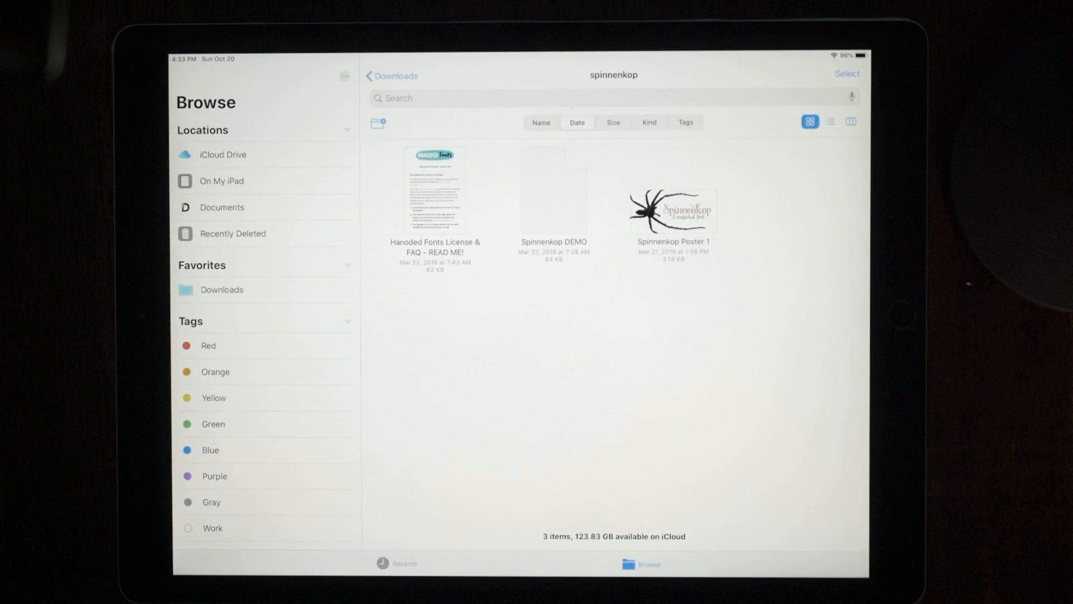
Return to Downloads and locate the loud_and_clear_2 2 folder in the grid
{"action": "left_click", "coordinate": [393, 76]}
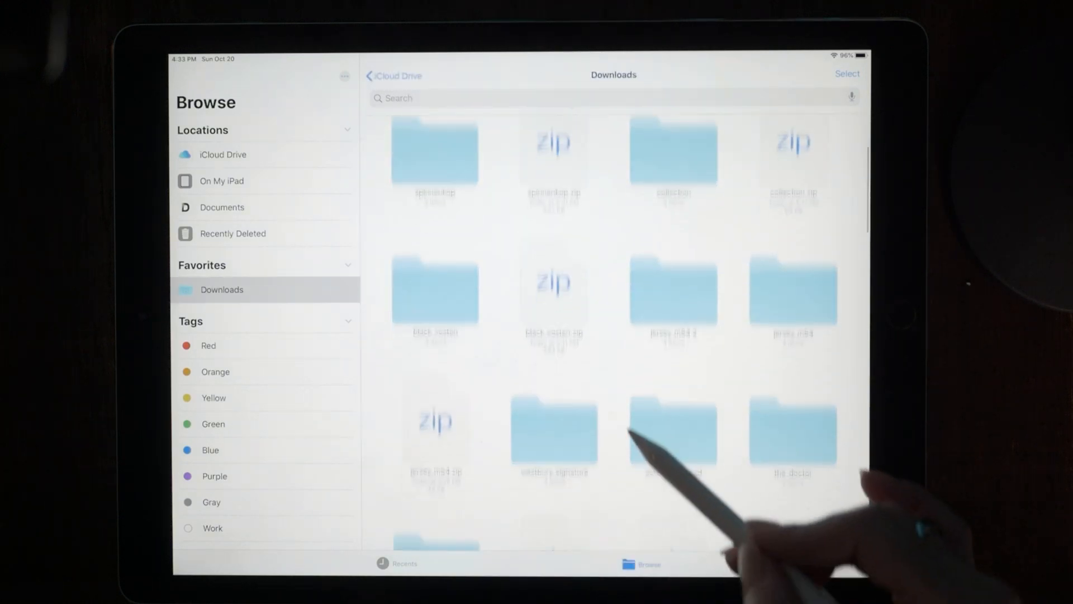
{"action": "scroll", "scroll_direction": "down", "scroll_amount": 3}
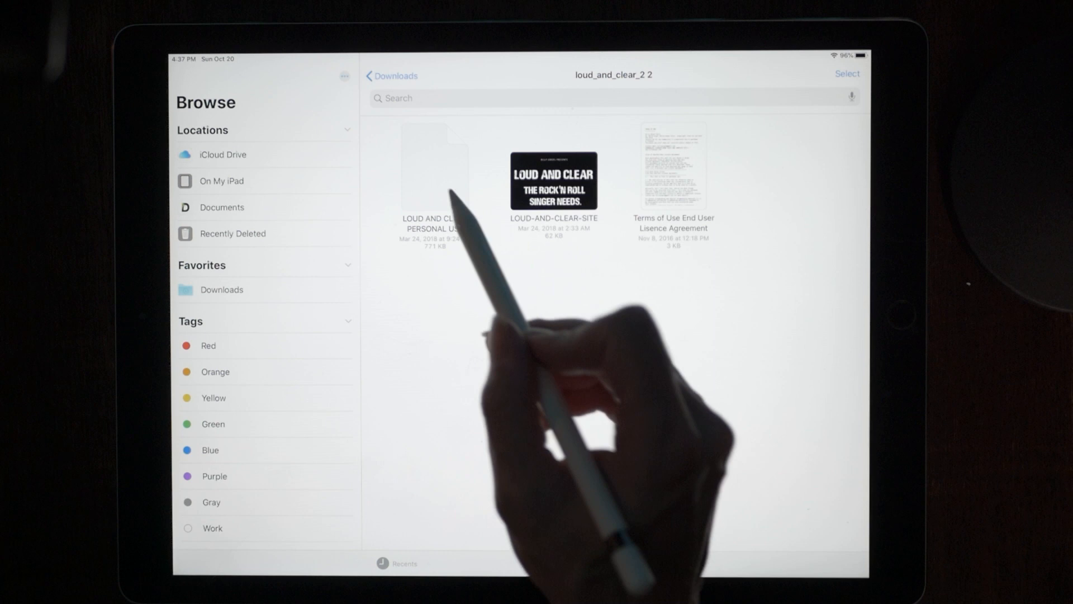
Share the LOUD AND CLEAR PERSONAL USE font and swipe the app row toward Open in LumaFusion
{"action": "right_click", "coordinate": [434, 168]}
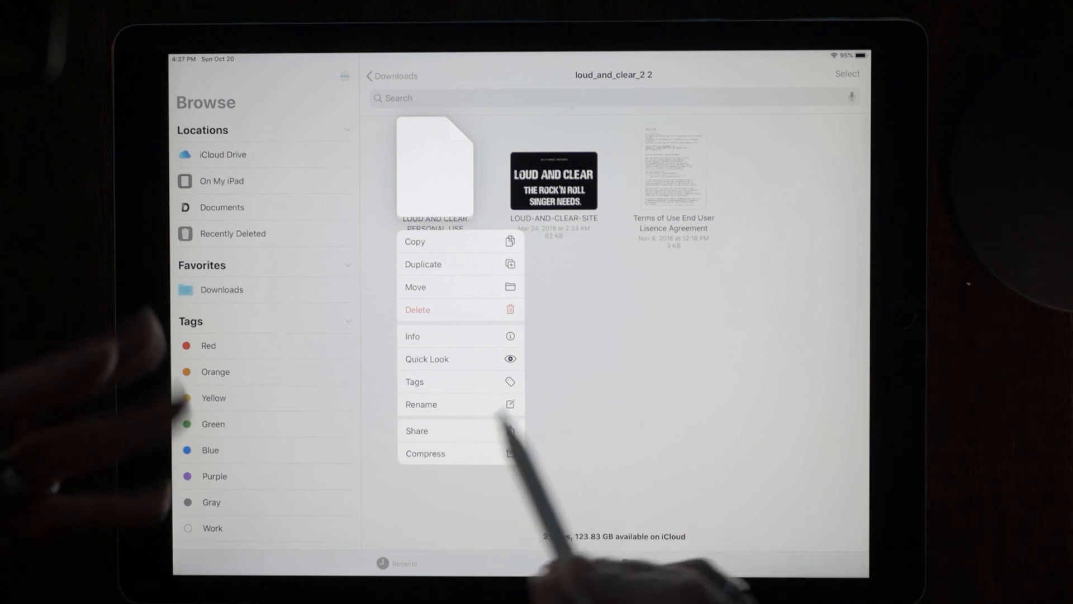
{"action": "left_click", "coordinate": [417, 431]}
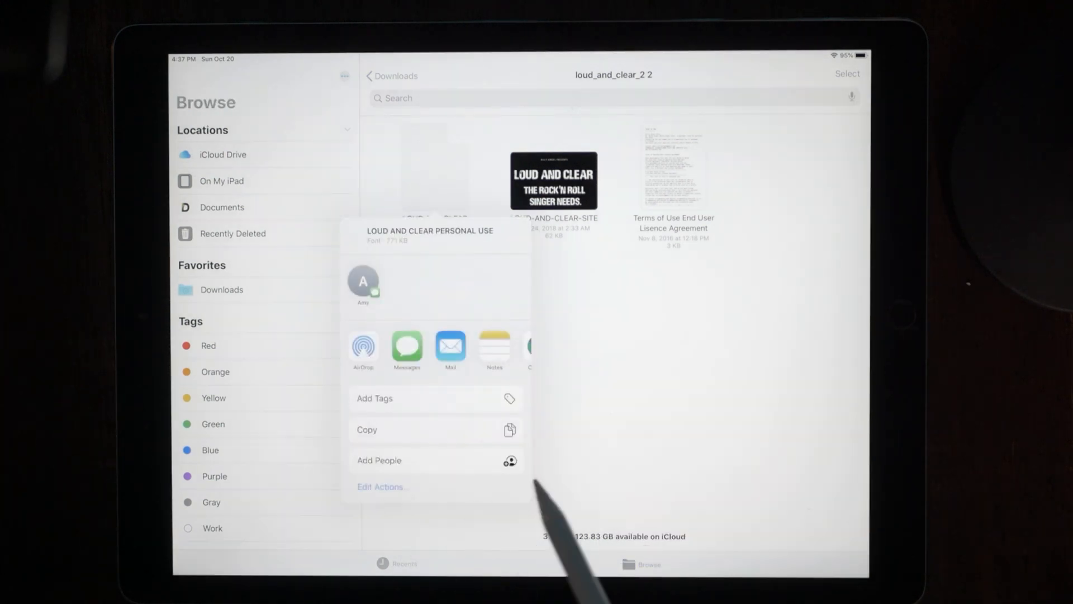
{"action": "scroll", "scroll_direction": "left", "scroll_amount": 3}
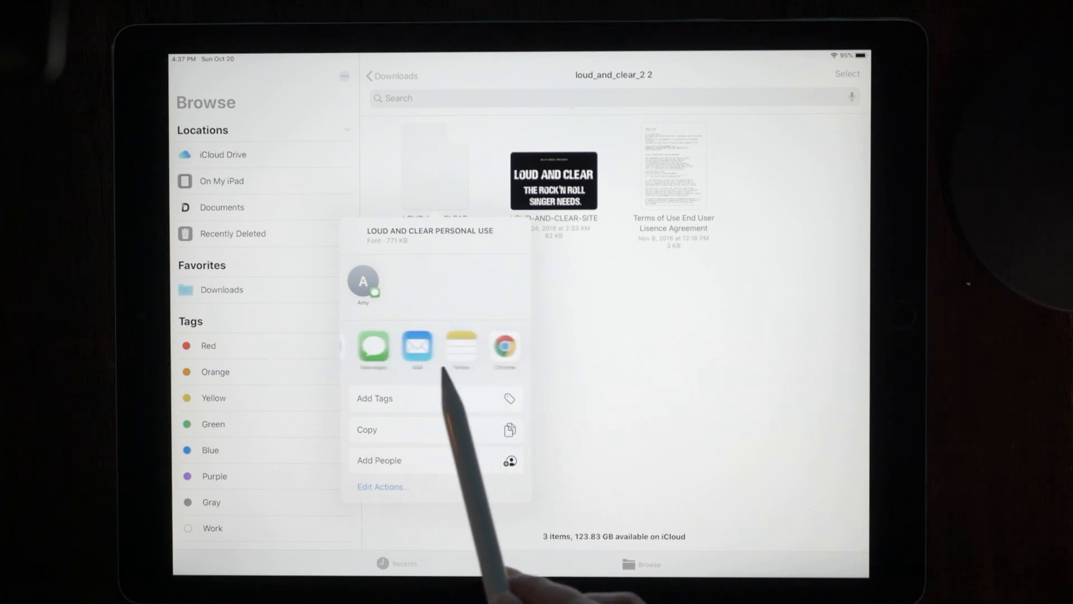
{"action": "scroll", "scroll_direction": "left", "scroll_amount": 3}
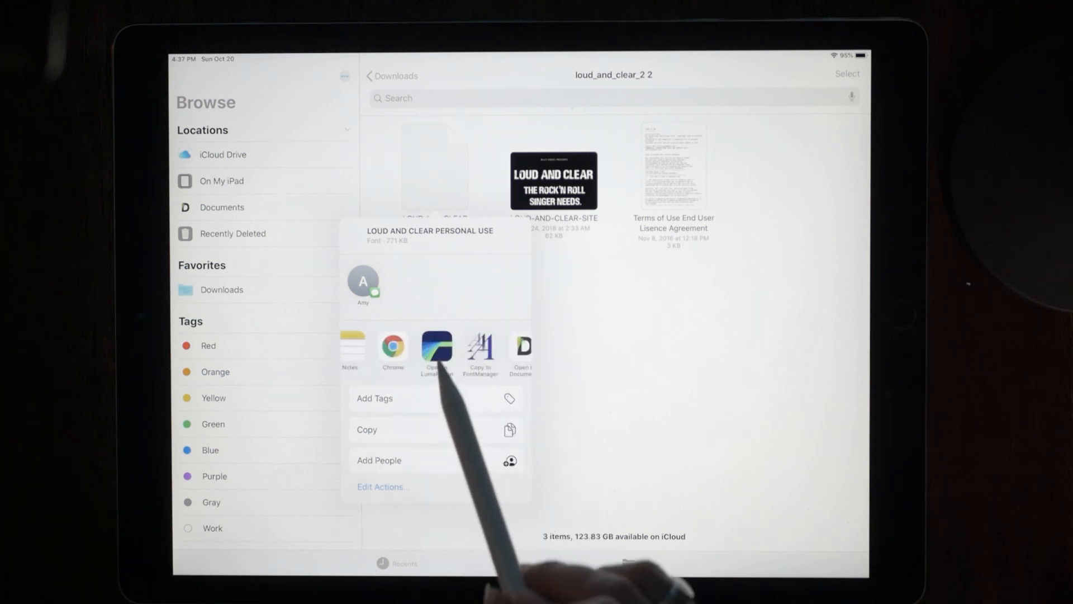